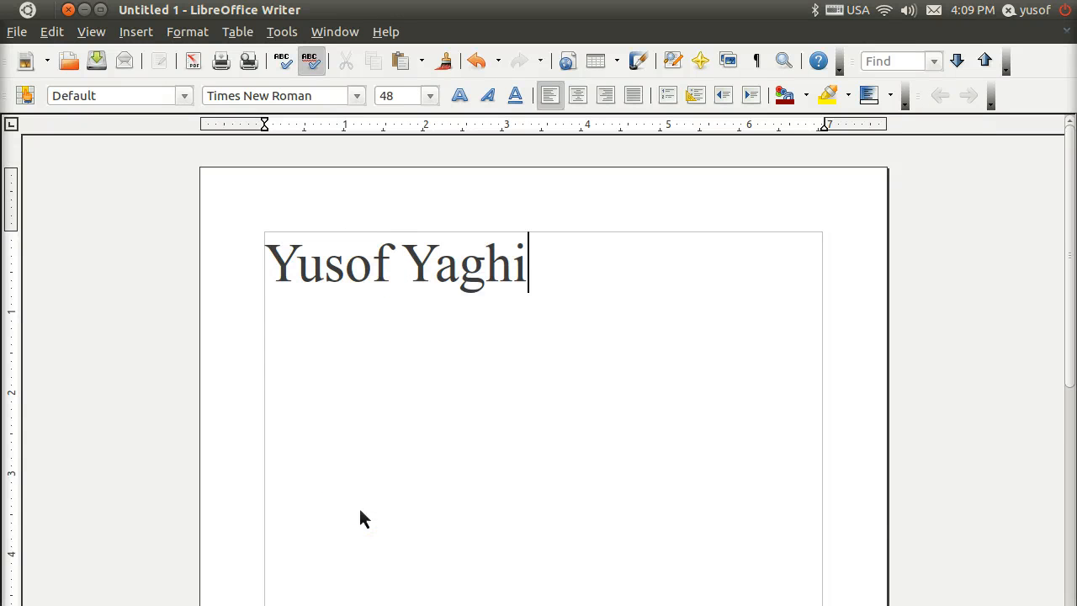
Step: Write trial lines 'Email', the gmail address and 'Unix 101 - Lesson 2' in the blank Writer page
type("Email:")
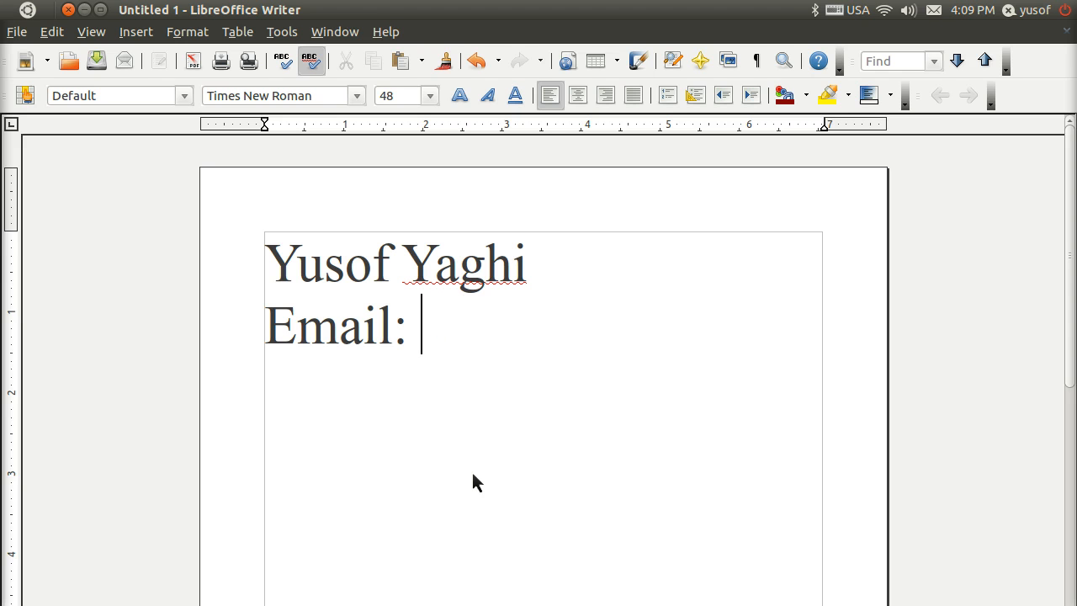
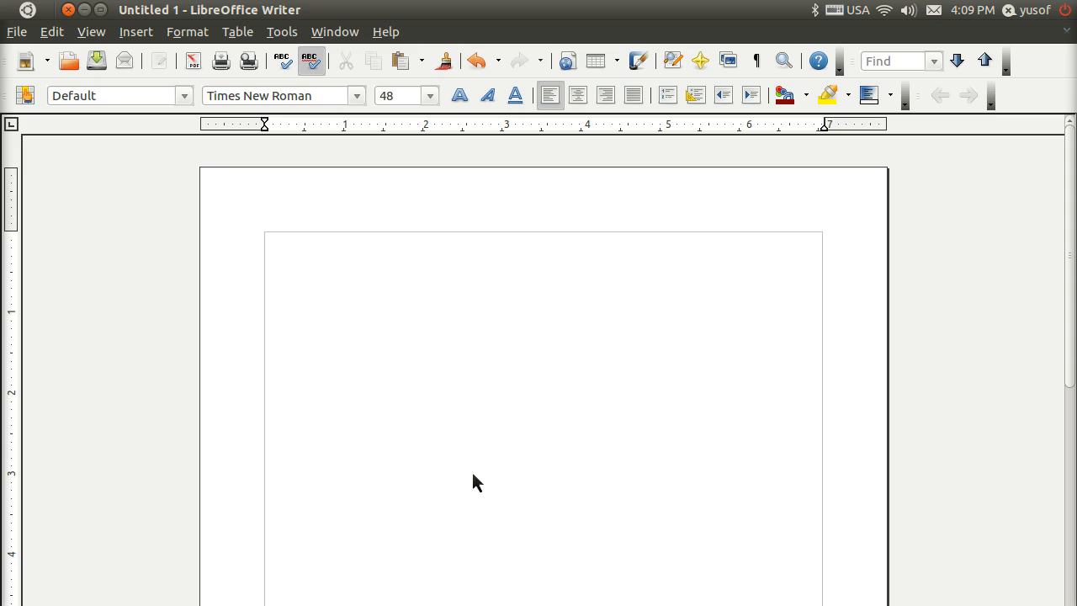
type("Unix 101")
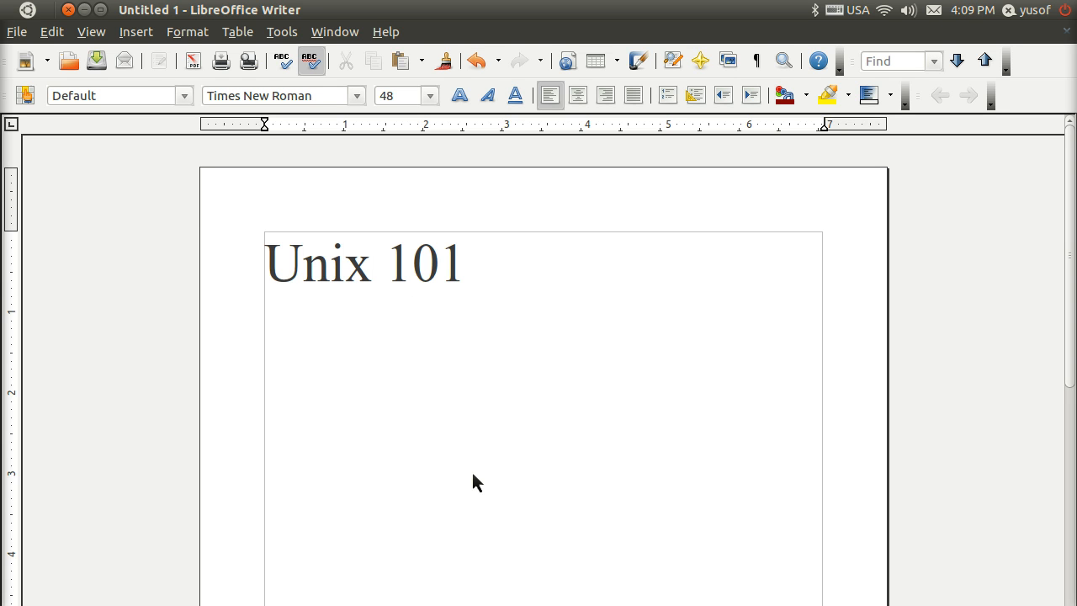
type("- Li")
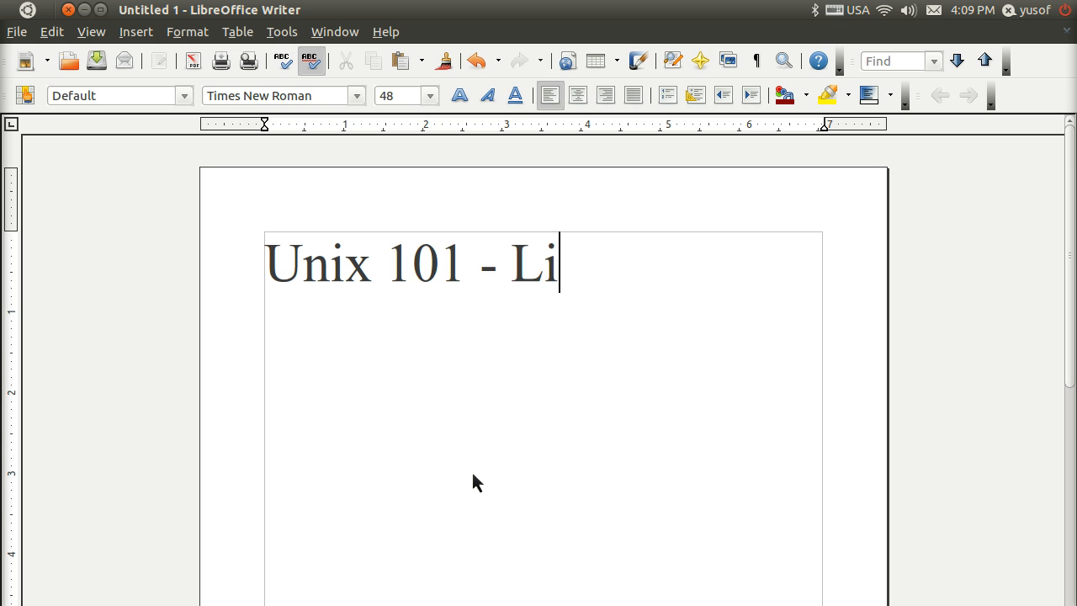
type("esson 2")
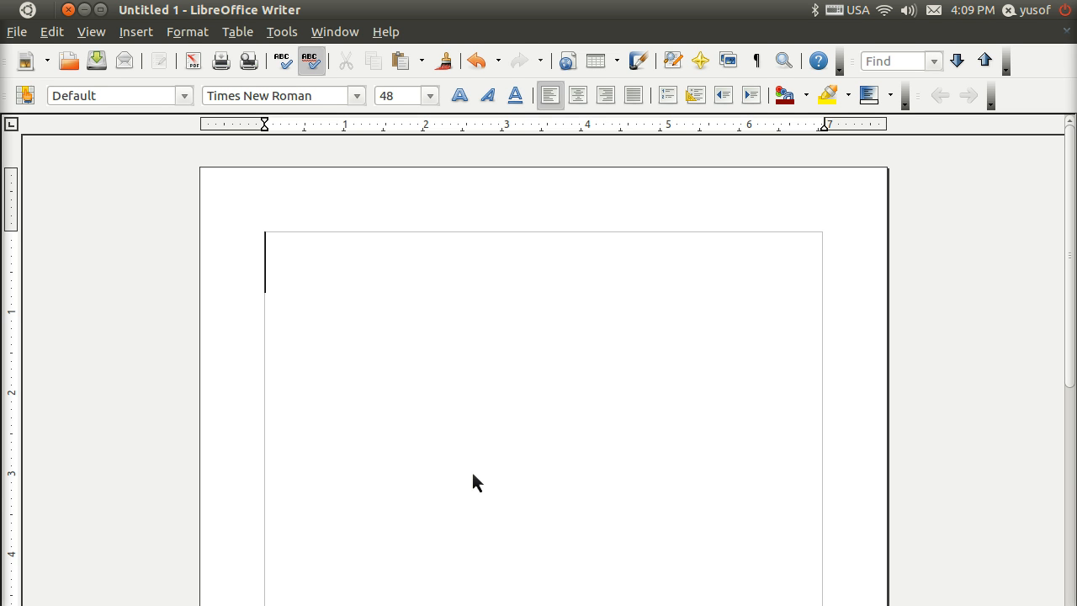
Step: Write the heading 'Ssh', then replace it with 'unix or linux se...' before clearing the page
type("Ssh")
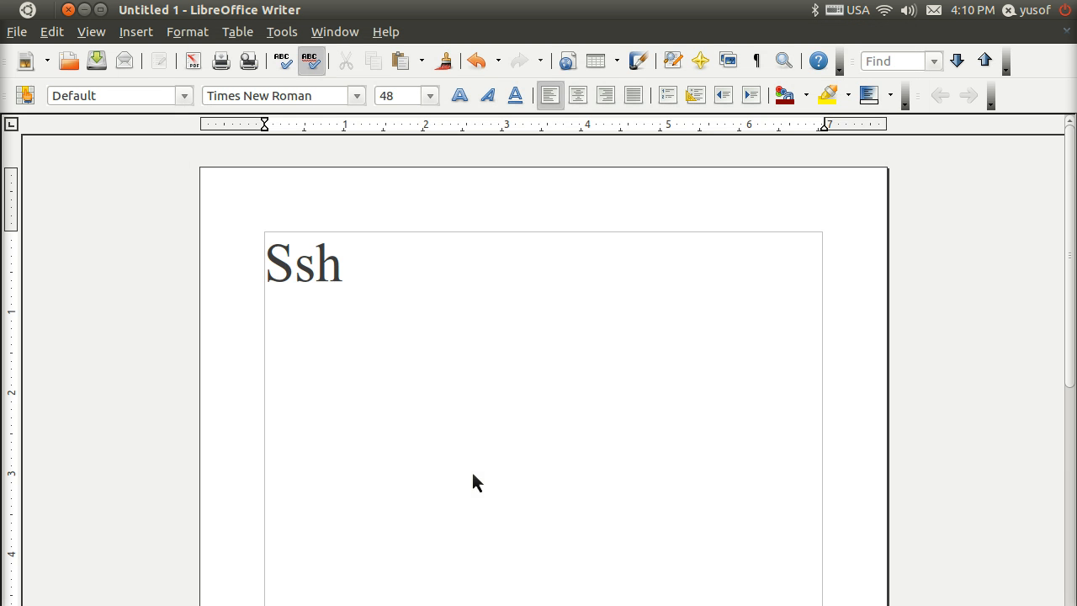
double_click(303, 263)
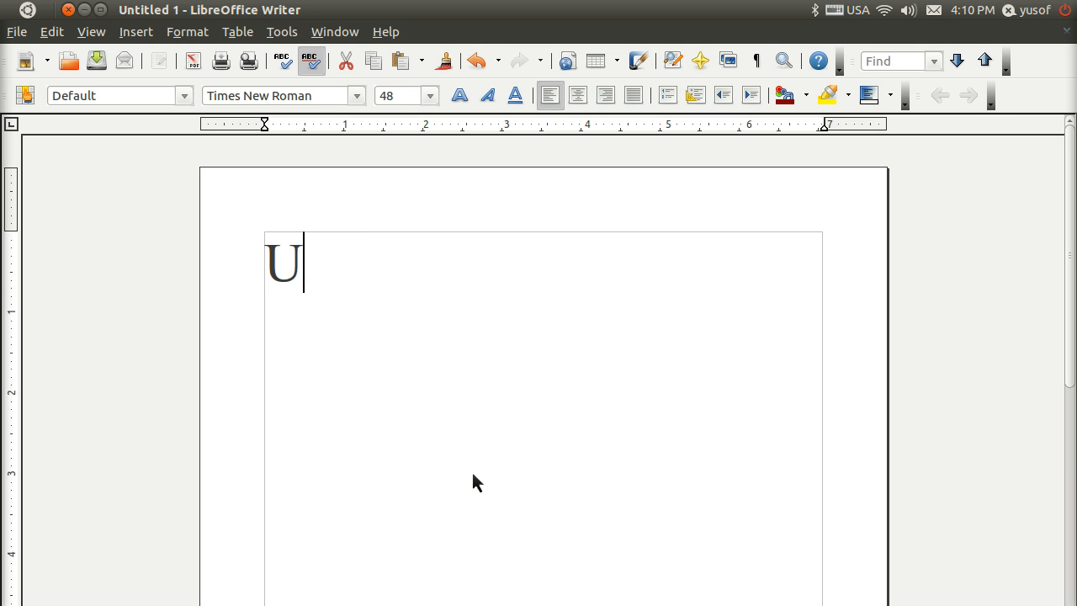
type("nix or li")
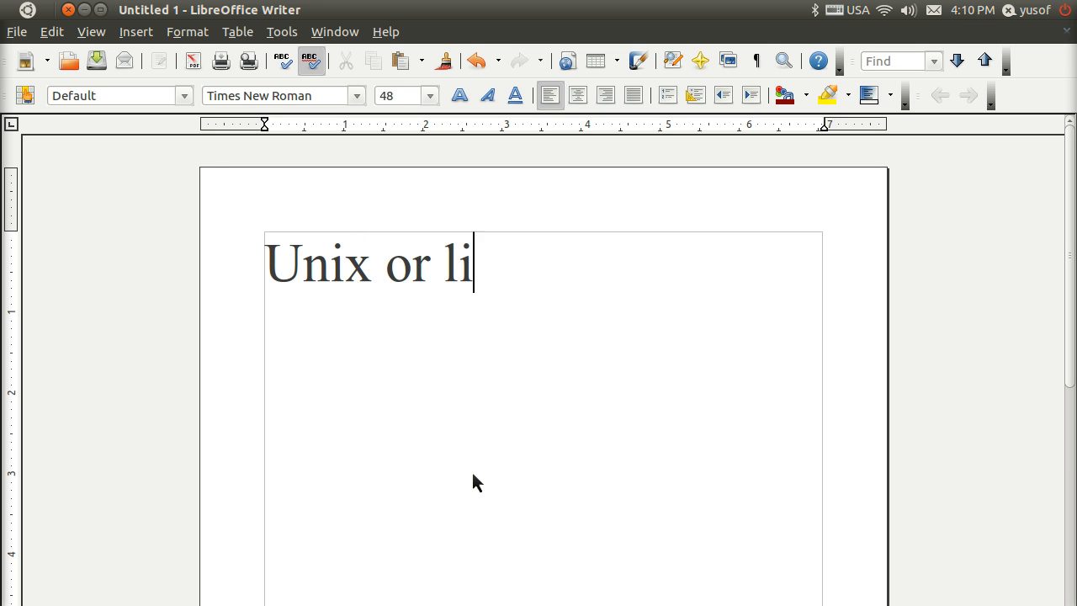
type("nux se")
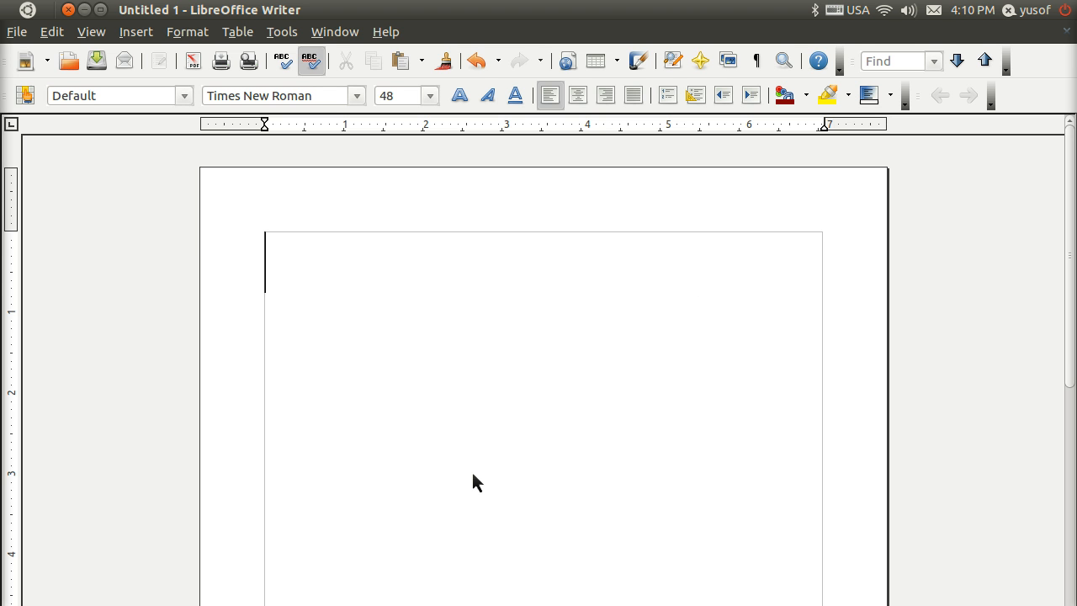
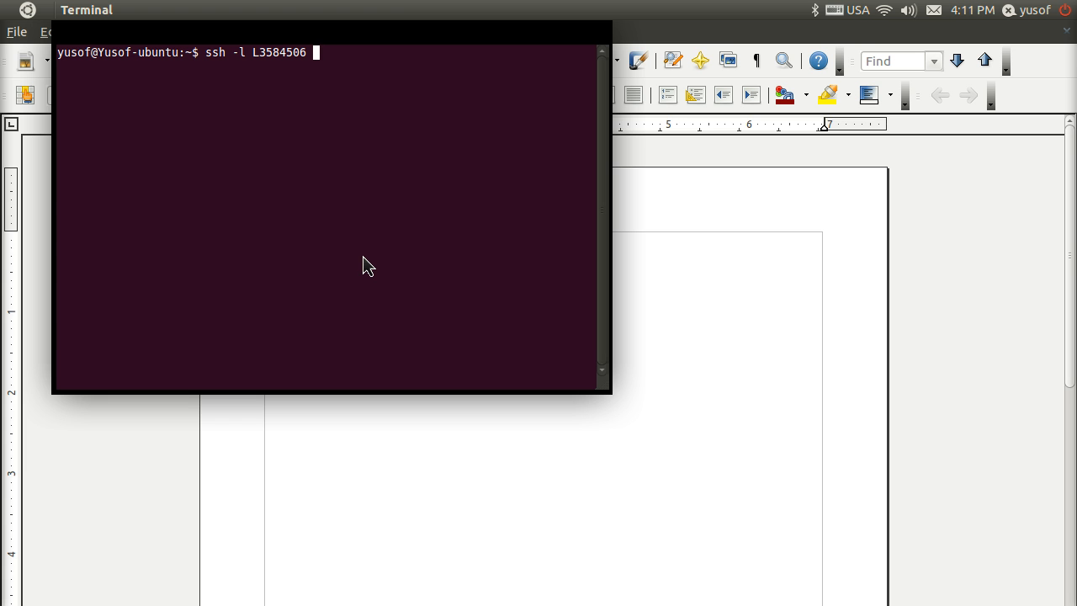
Step: Append the host cois-linux.austincc.edu to the ssh command, correcting a typo
type("cois.")
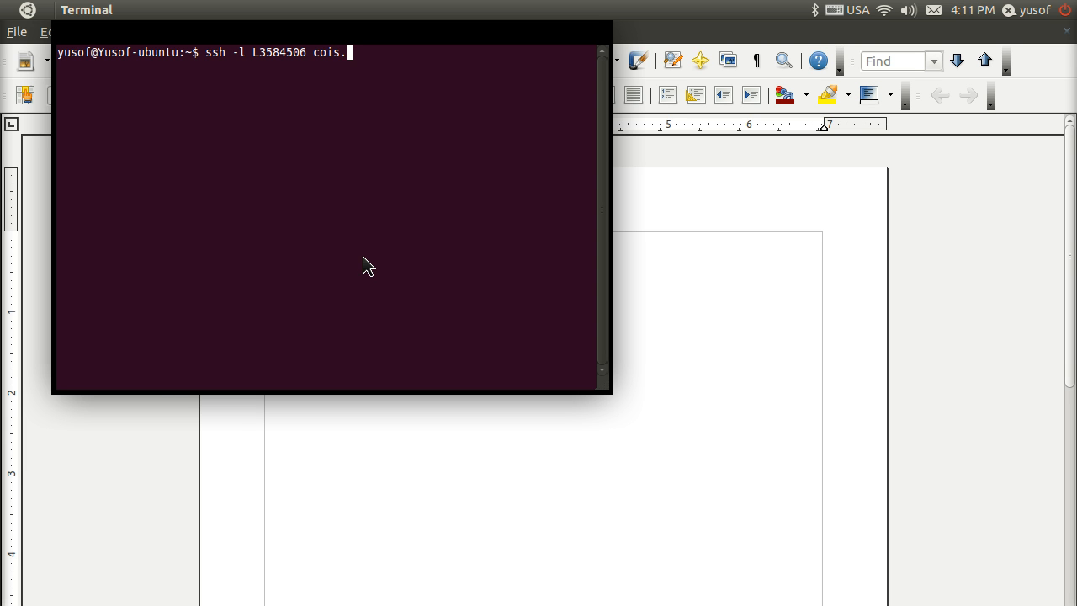
type("-austi")
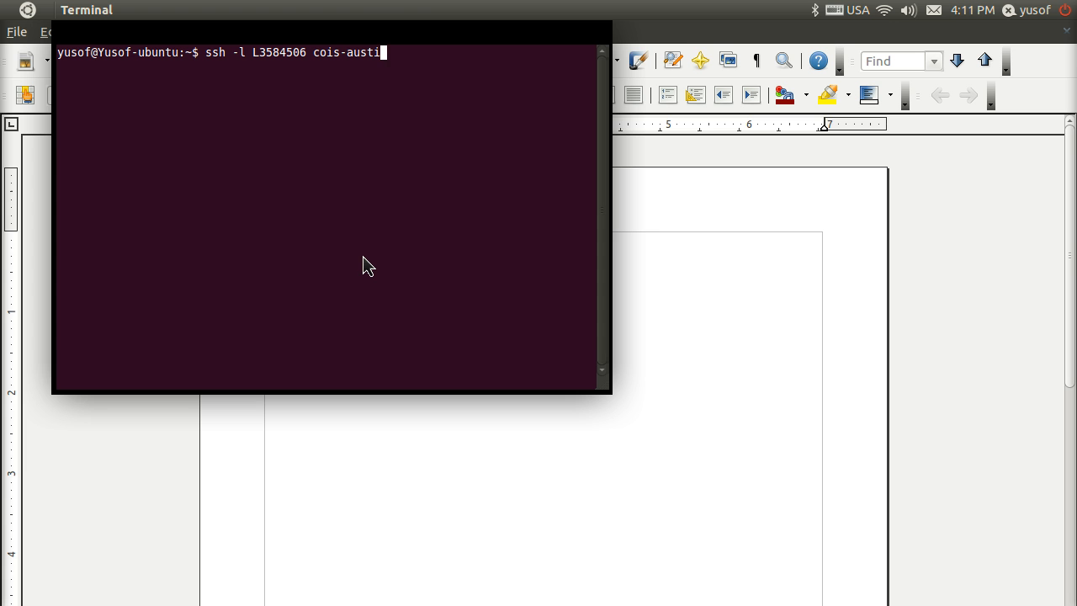
key("BackSpace")
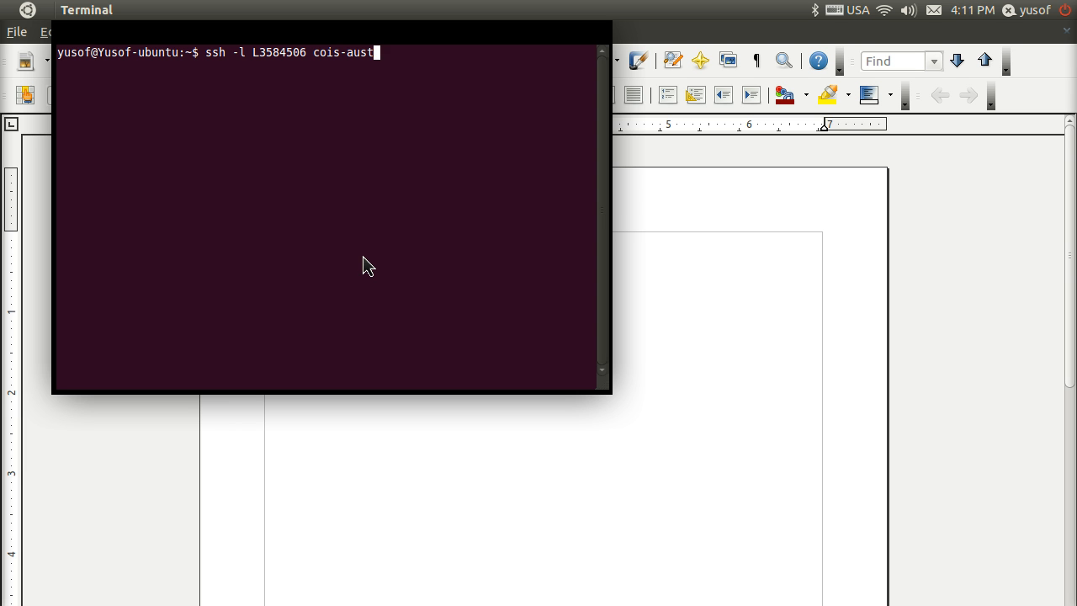
type("linux")
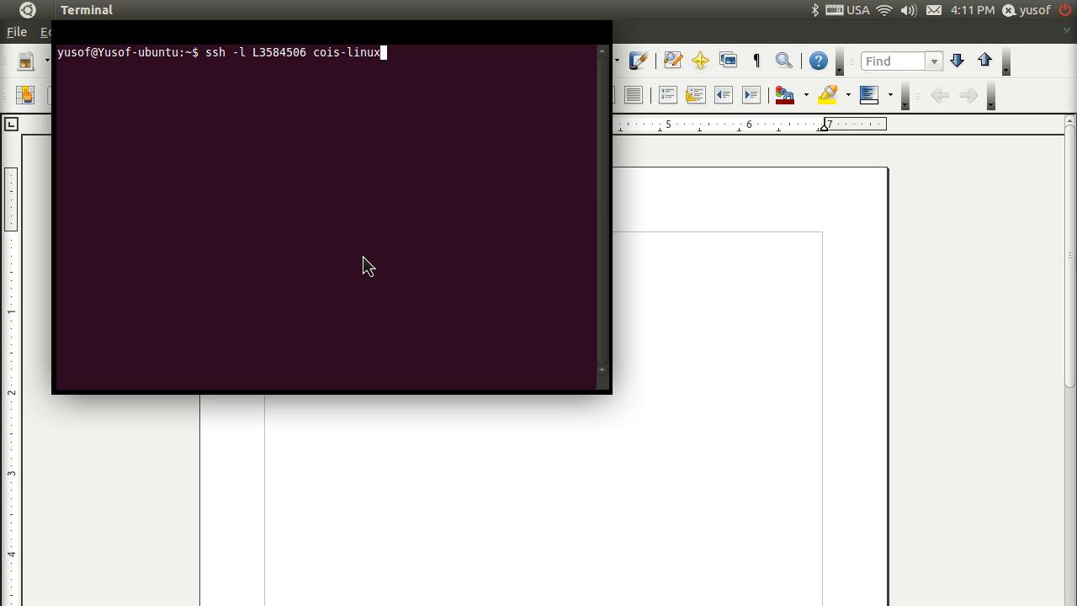
type(".")
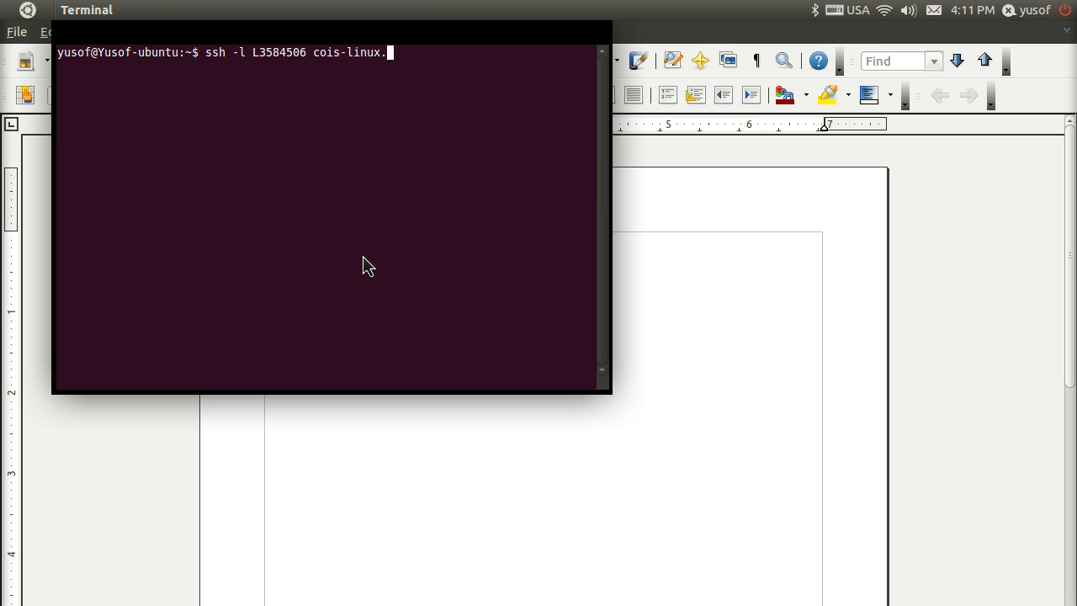
type("austin")
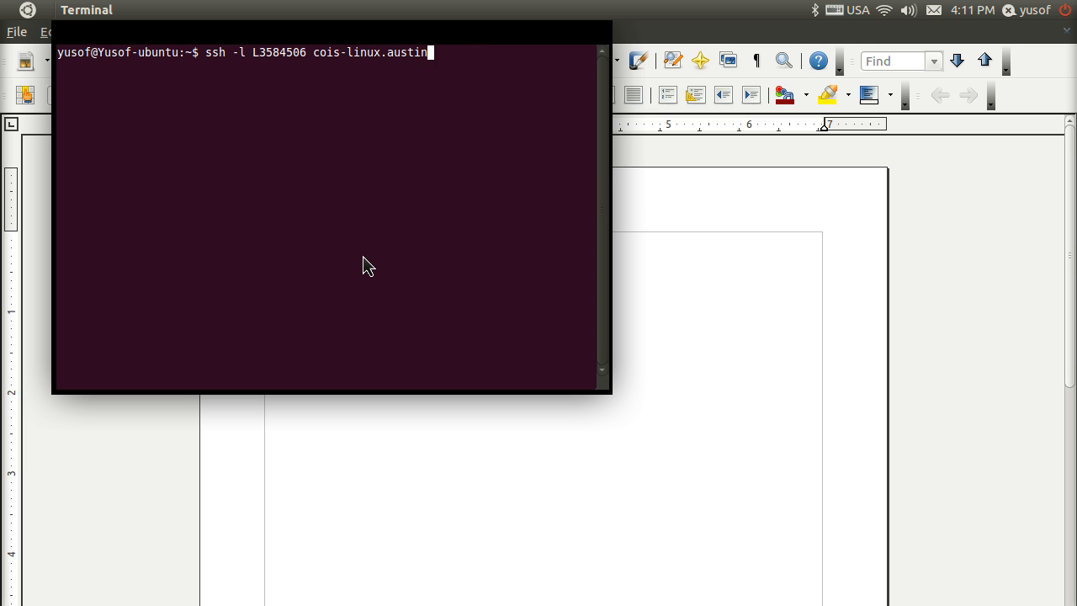
type("cc.edu")
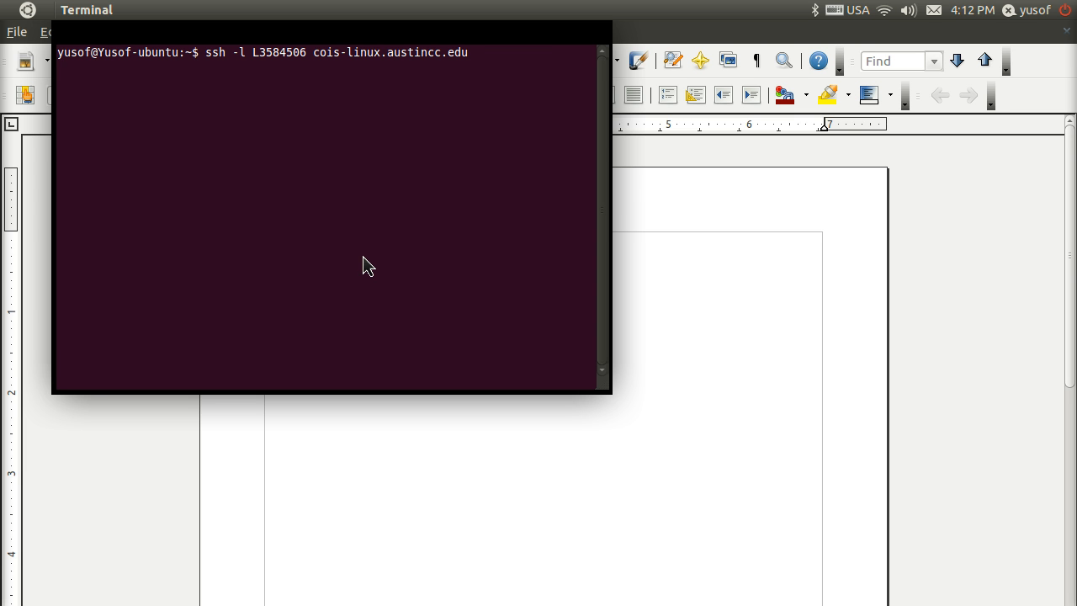
Step: Run the ssh command and log into cois-linux with the account password
key("Return")
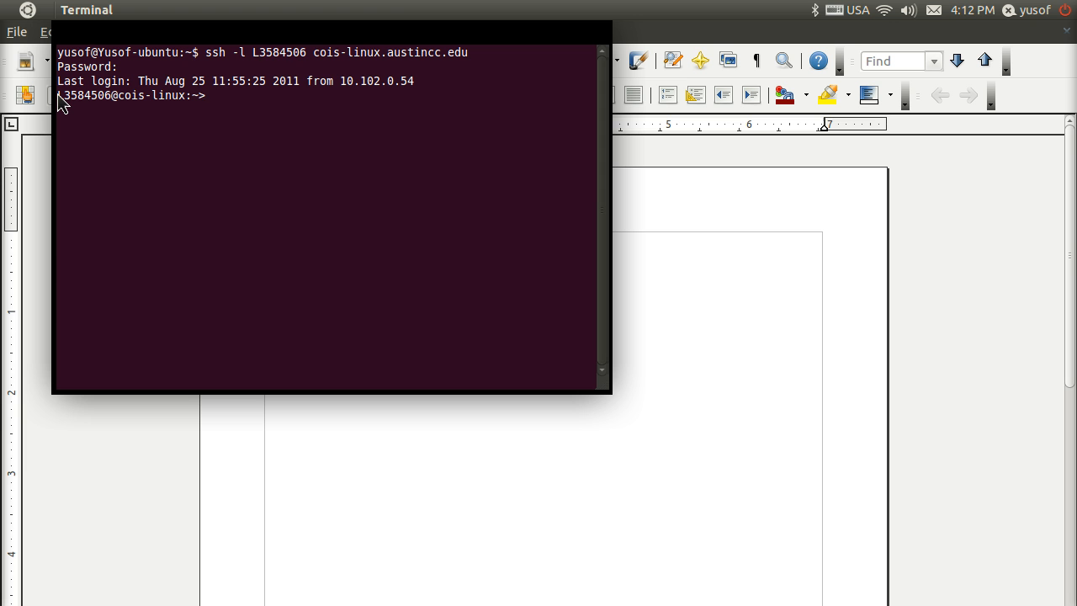
Step: Log out of the remote server with 'exit' and return to the cleared local prompt
double_click(281, 52)
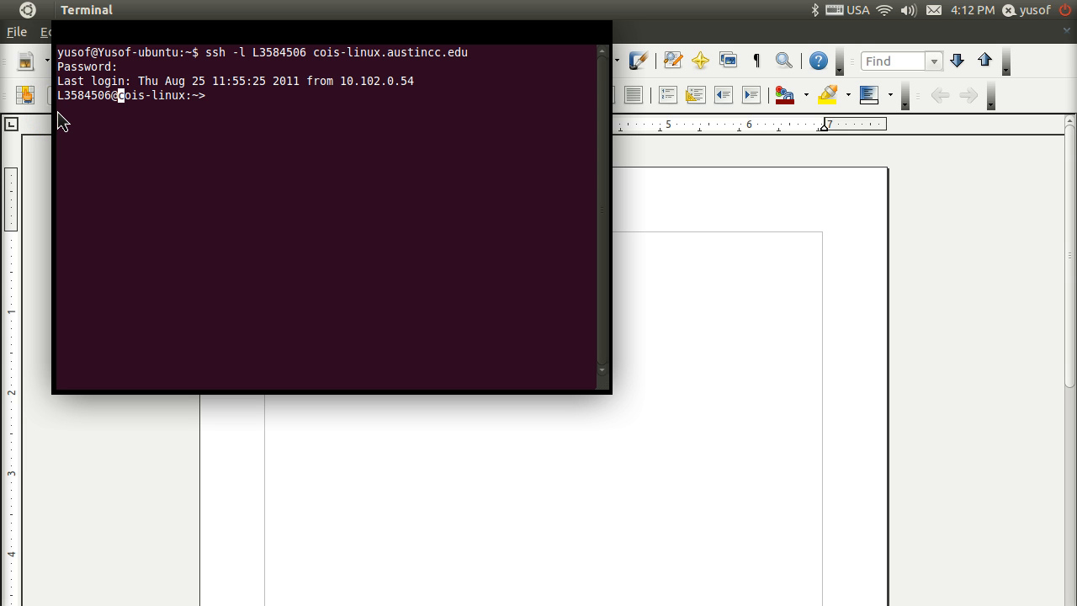
double_click(151, 95)
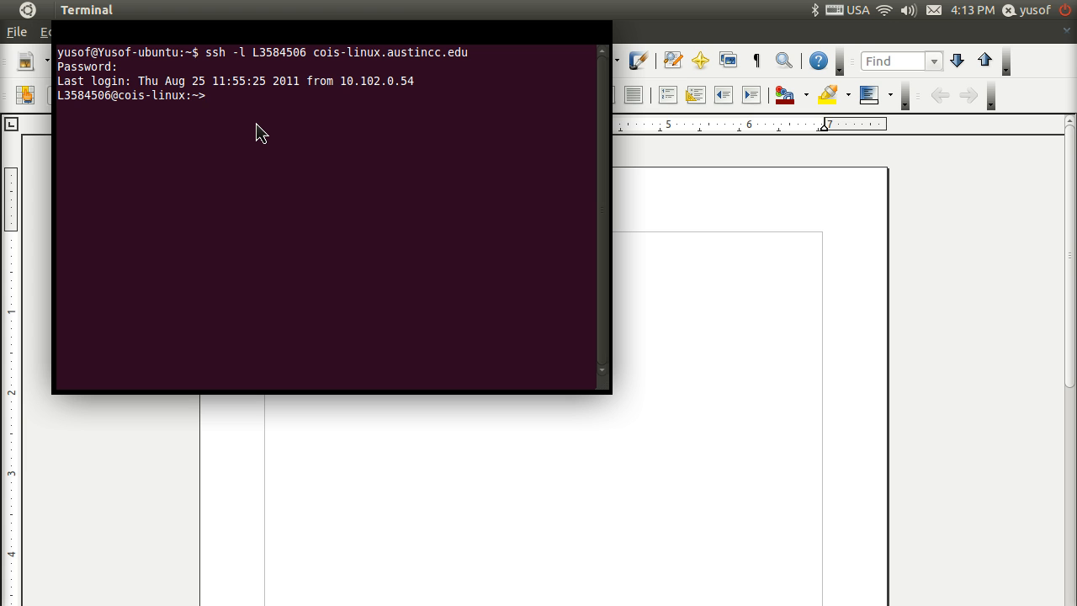
type("exit")
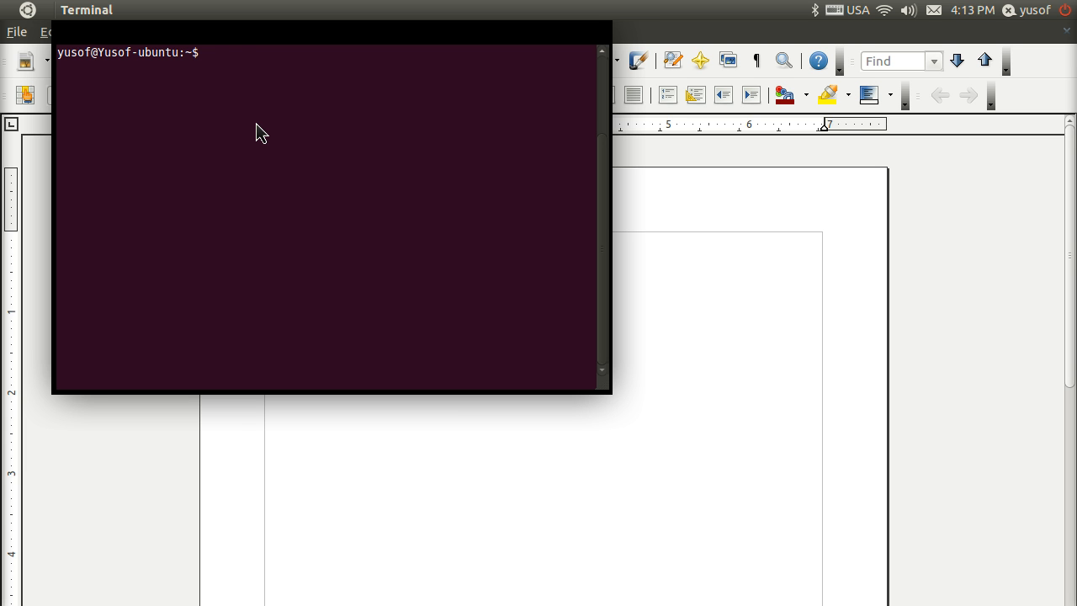
Step: Step back through history past the ssh commands to the java Minecraft.jar launcher command
type("ssh -l L3584506 cois-linux.austincc.edu")
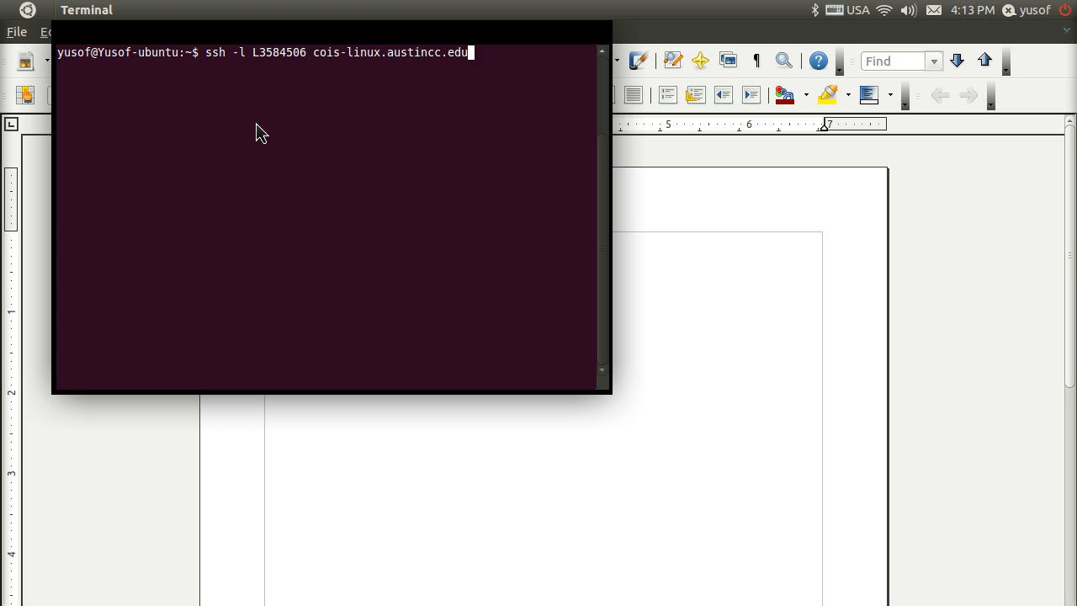
type("root 192.168.2.110")
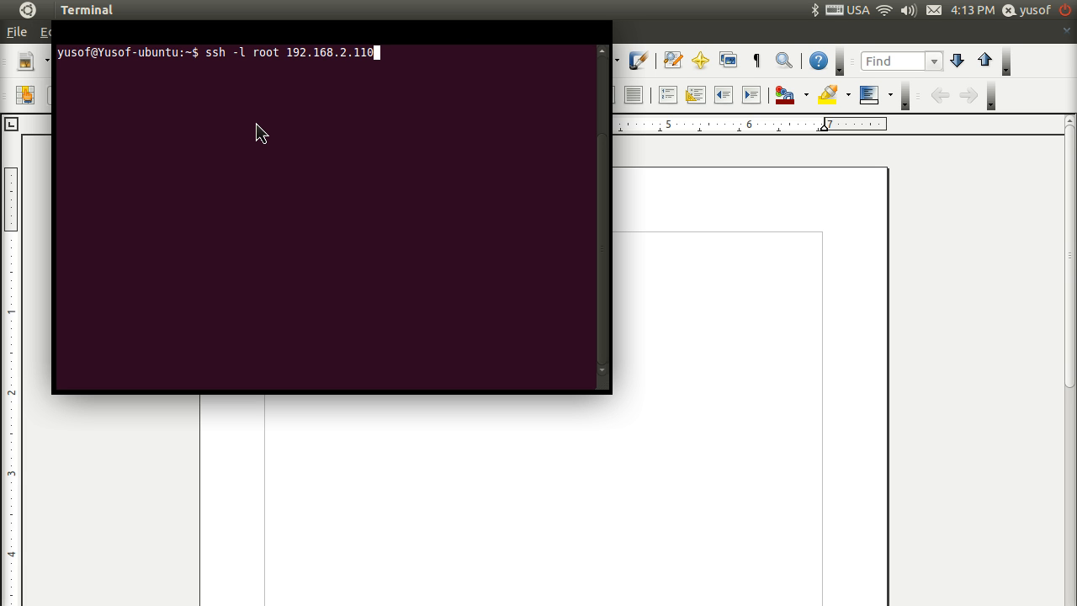
type("java -Xmx1024M -Xms512M -cp Minecraft.jar net.minecraft.LauncherFrame")
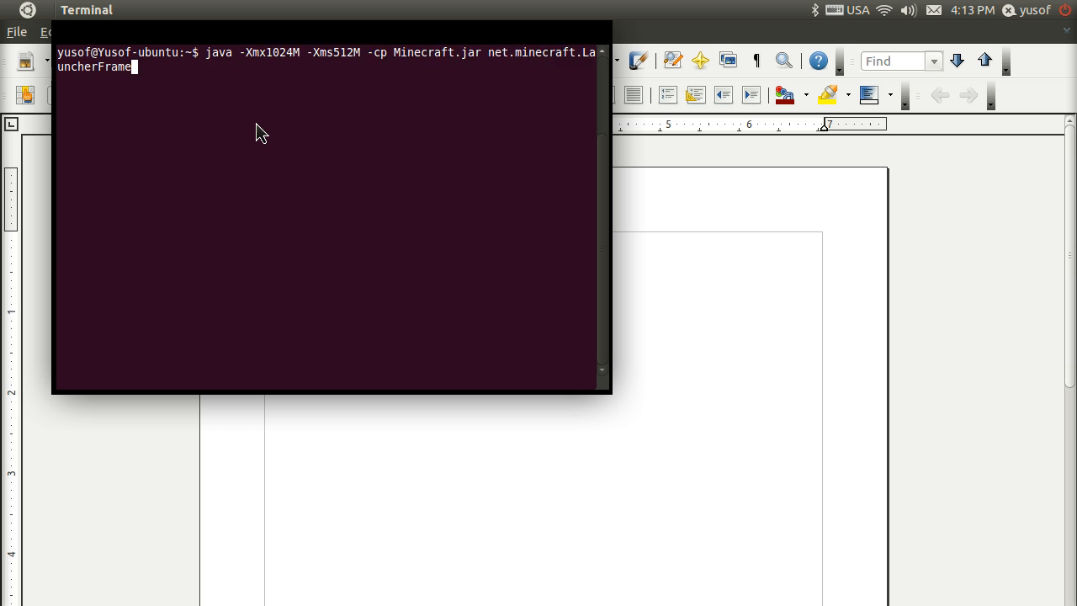